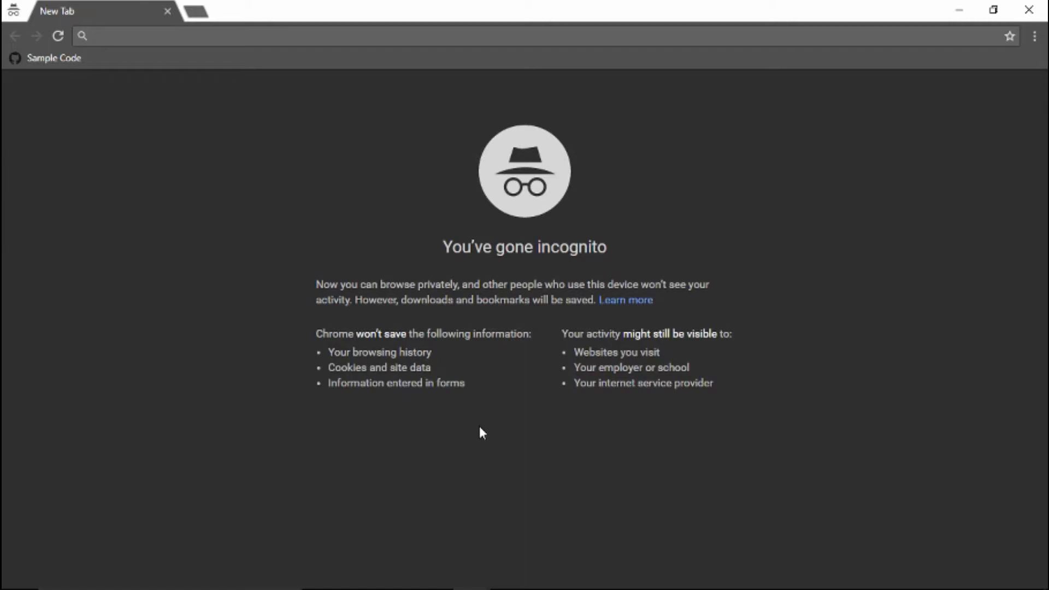
mouse_move(957, 578)
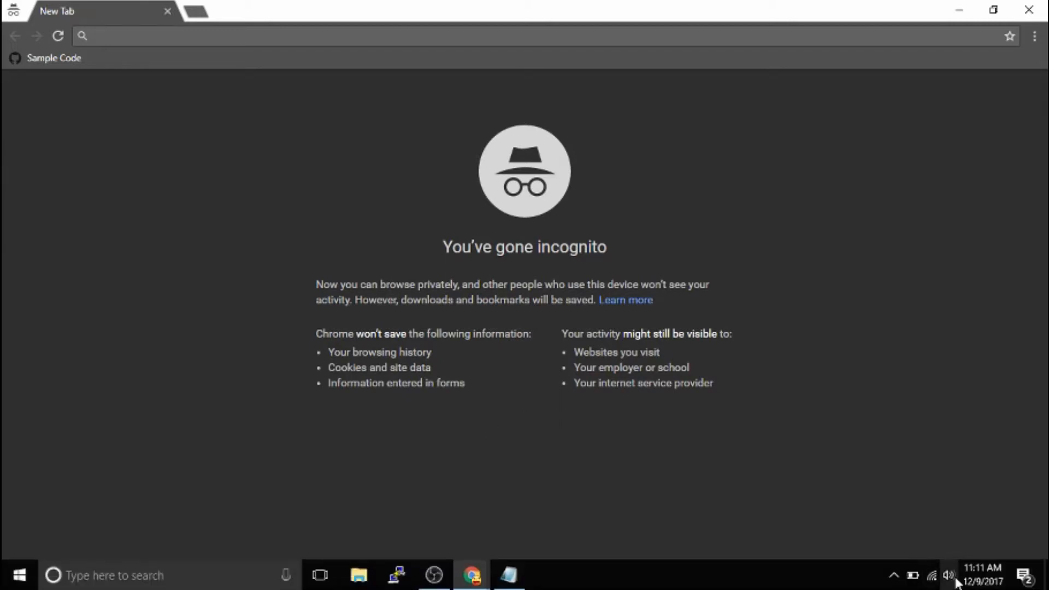
Show the Wi-Fi network list to confirm the DIRECT-AD-N9130_RC connection.
click(947, 575)
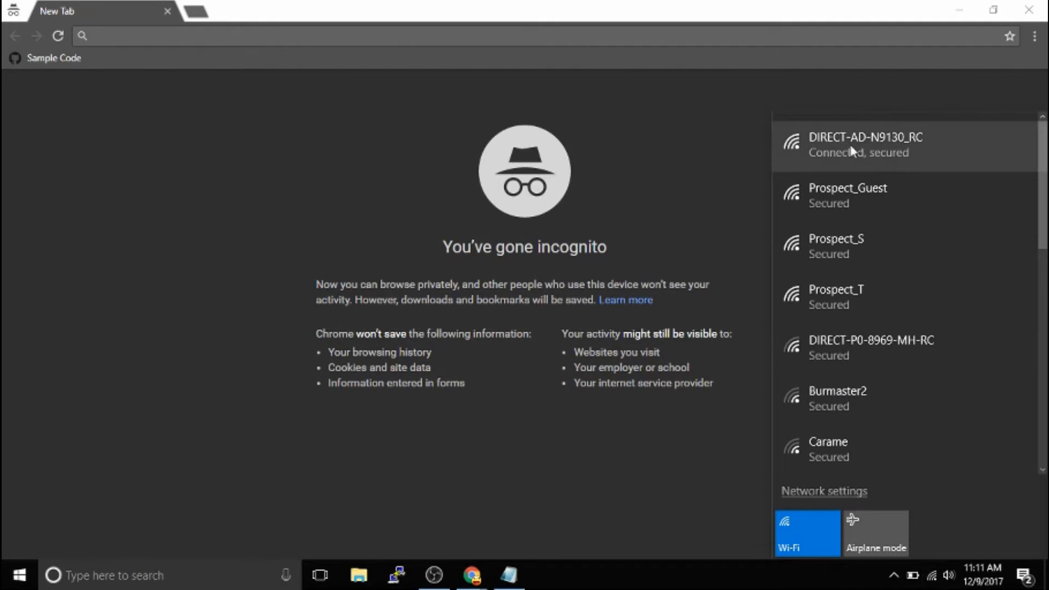
mouse_move(864, 149)
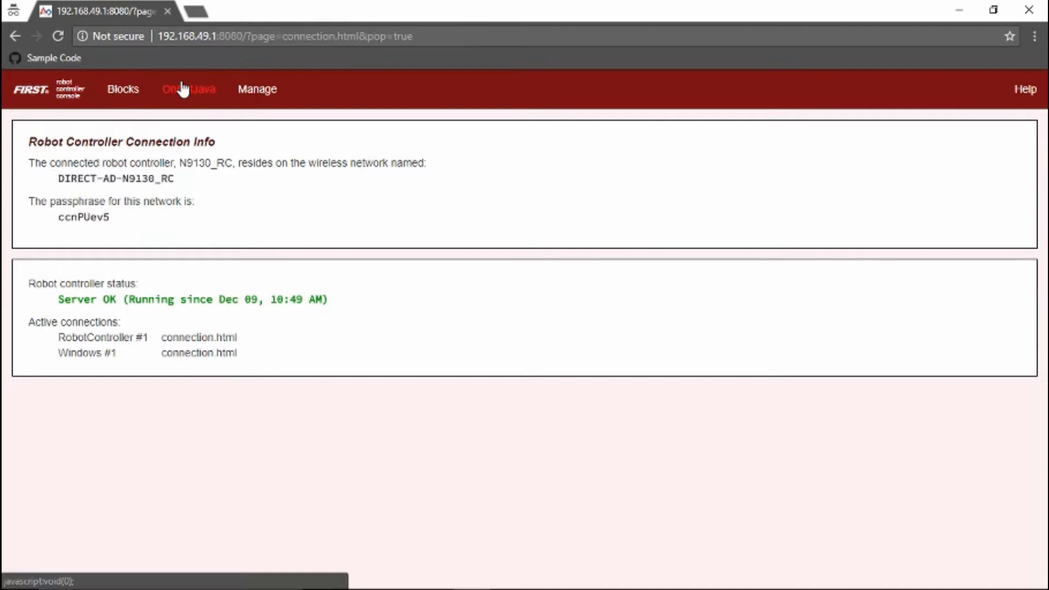
Switch the Robot Controller Console to the OnBot Java editor with its welcome file.
click(189, 89)
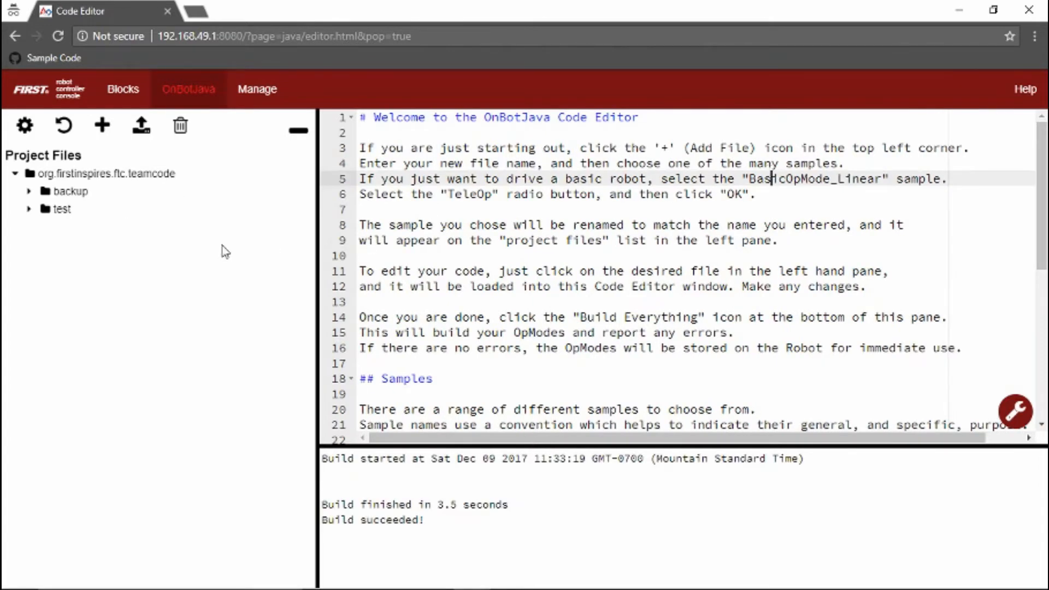
mouse_move(666, 286)
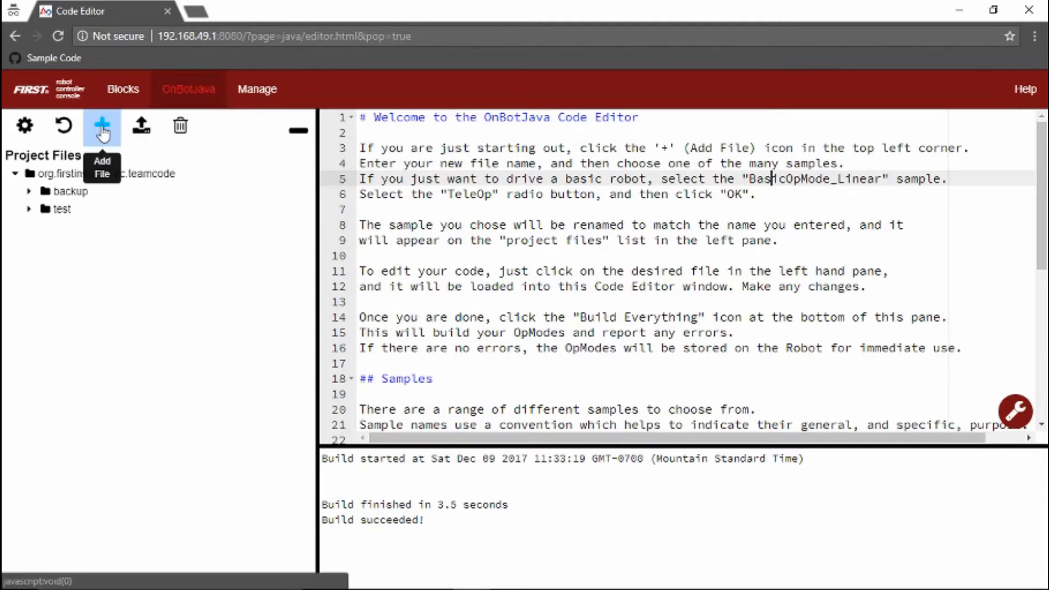
Create HelloWorld.java as an Autonomous OpMode from the BlankLinearOpMode sample.
click(101, 126)
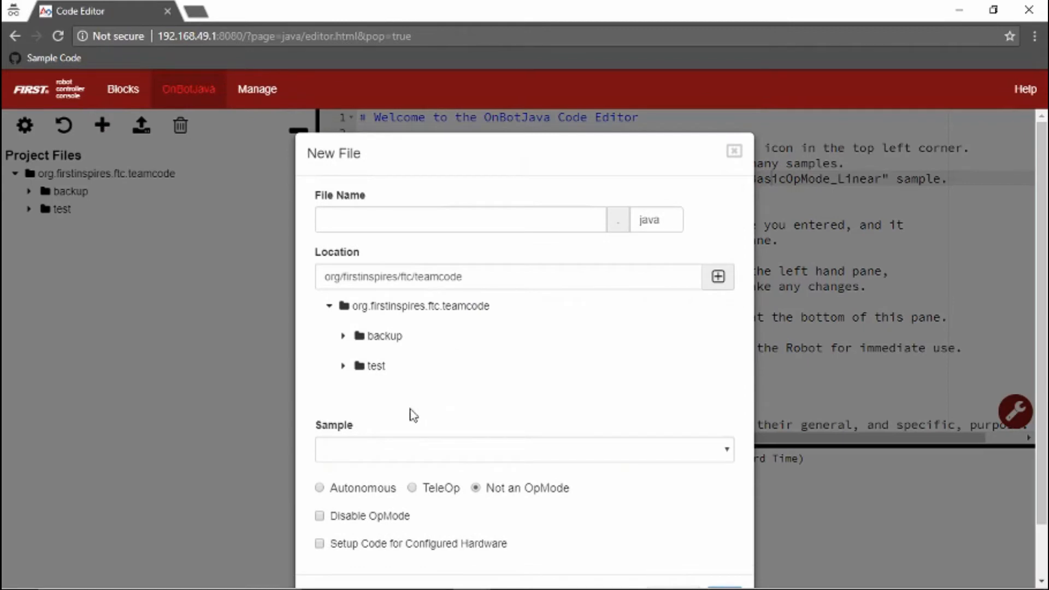
click(524, 449)
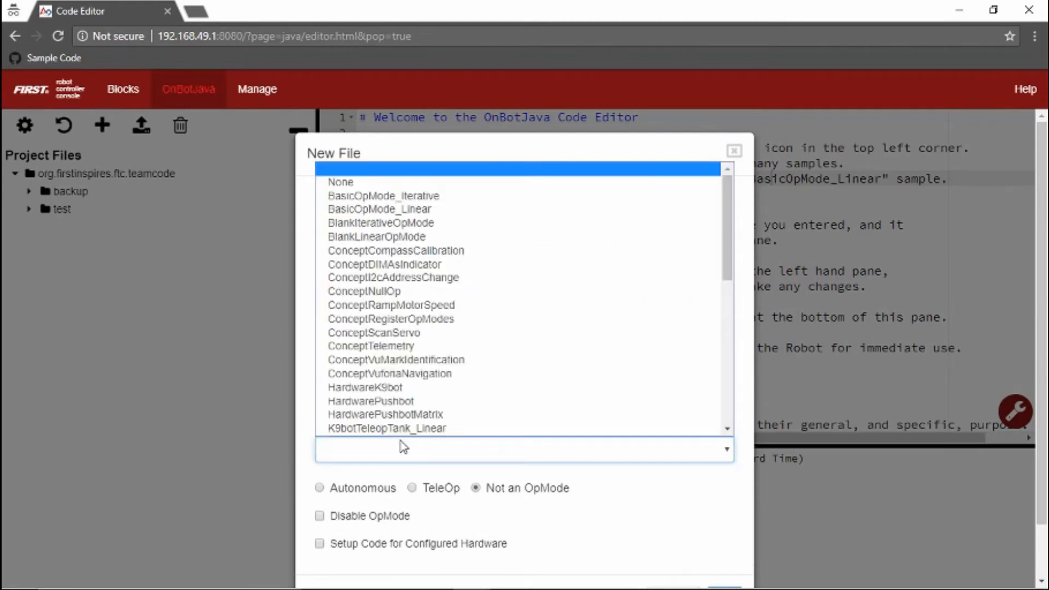
click(376, 236)
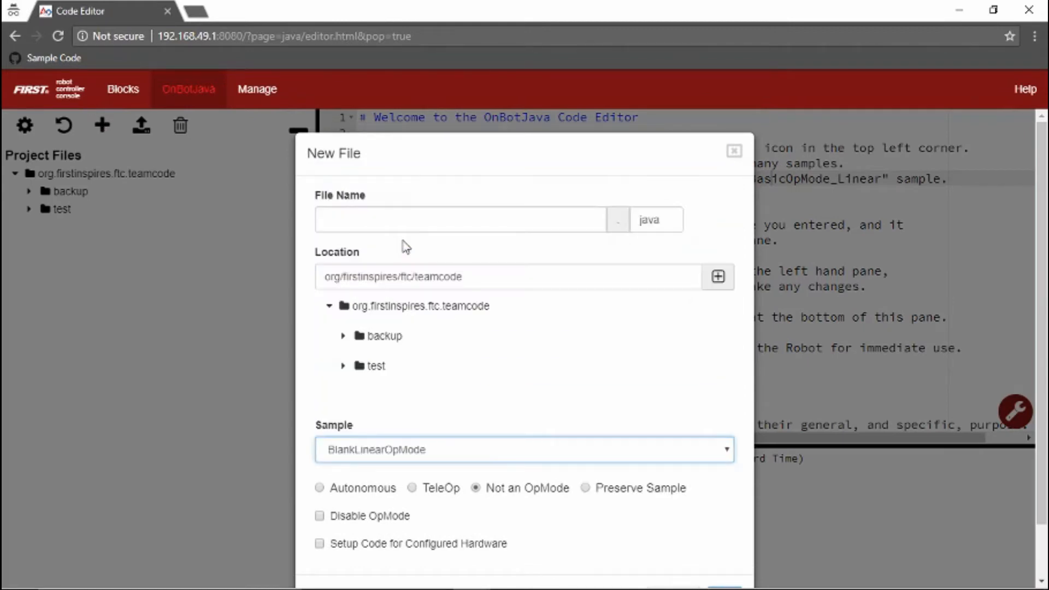
mouse_move(328, 475)
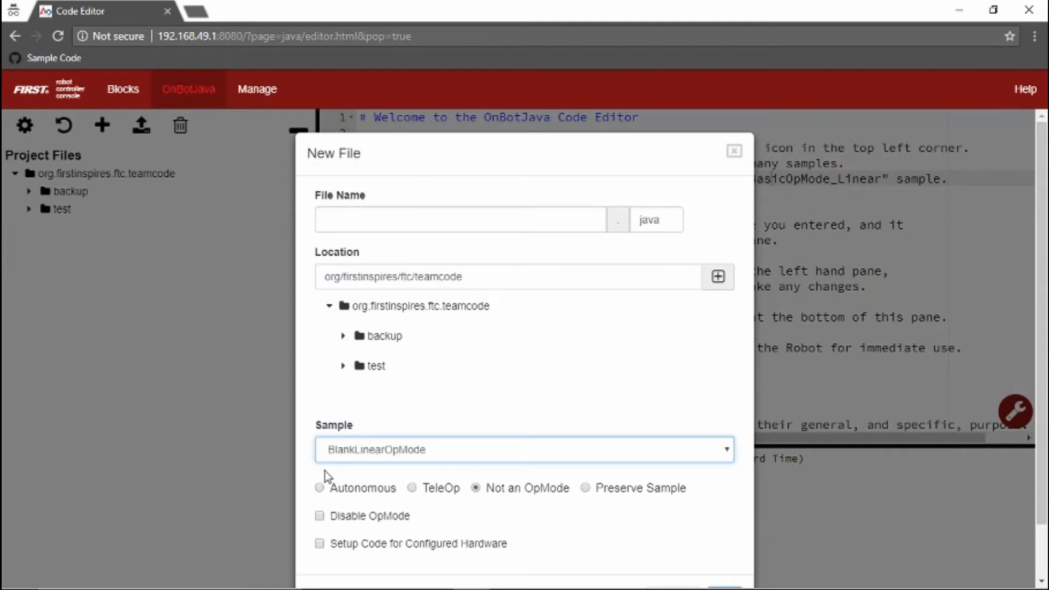
click(319, 487)
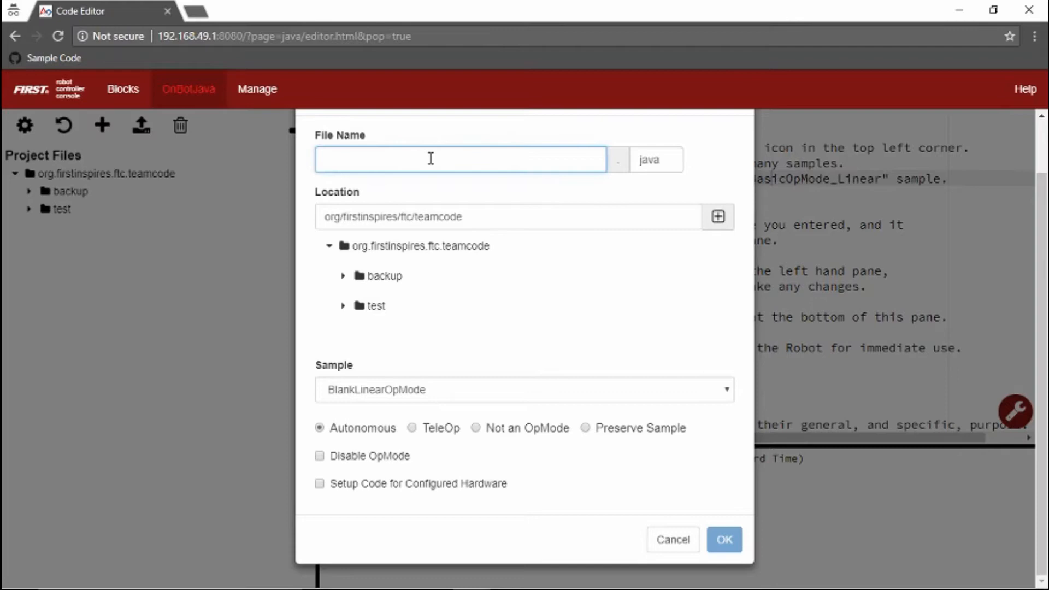
text(HelloWorld)
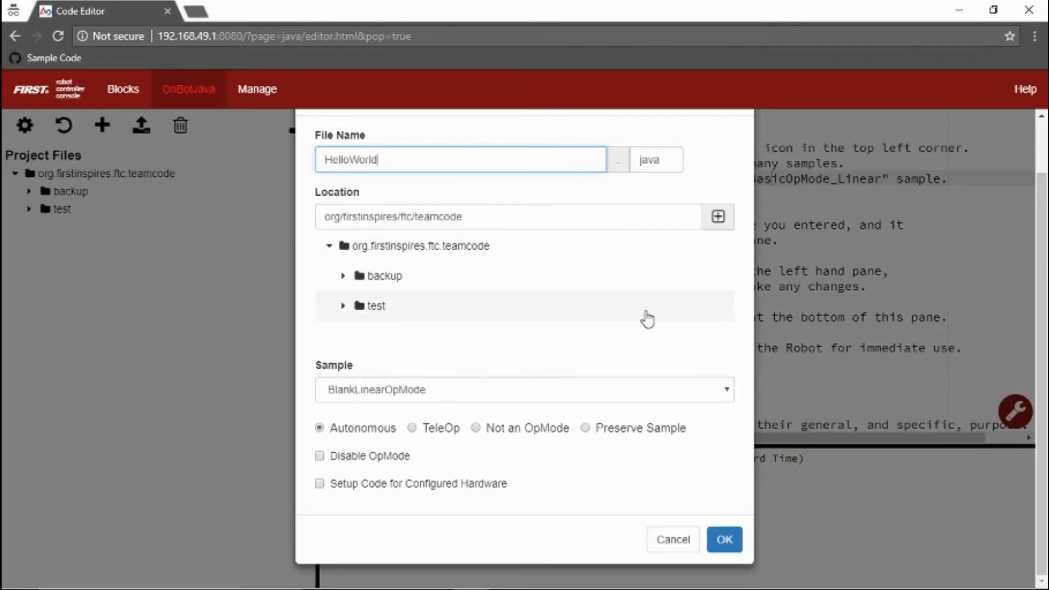
click(723, 540)
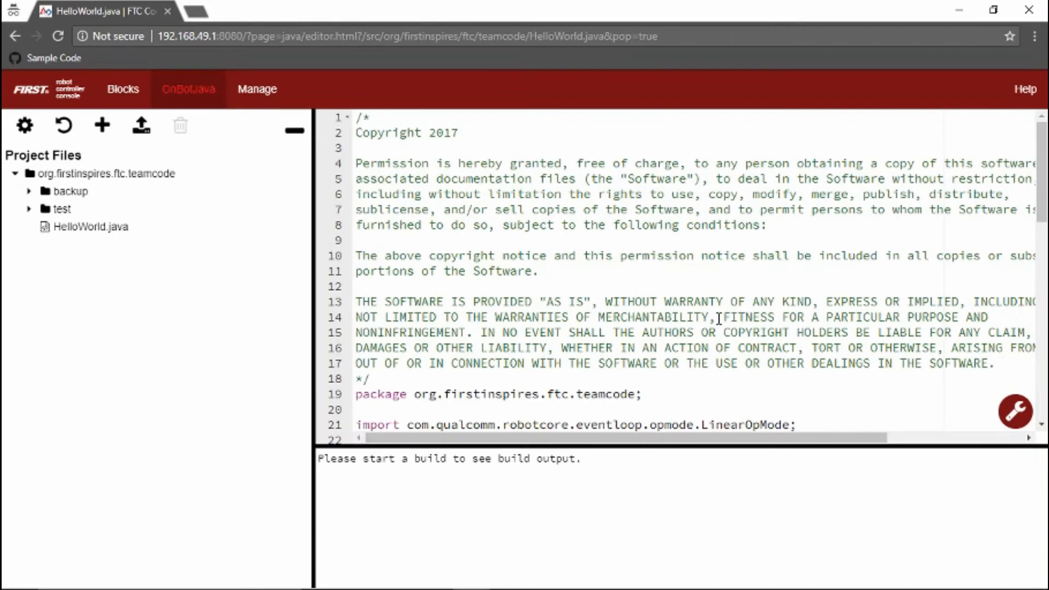
Replace "Running" on line 56 with "Hello from onBot java" in telemetry.addData.
scroll(down, 3)
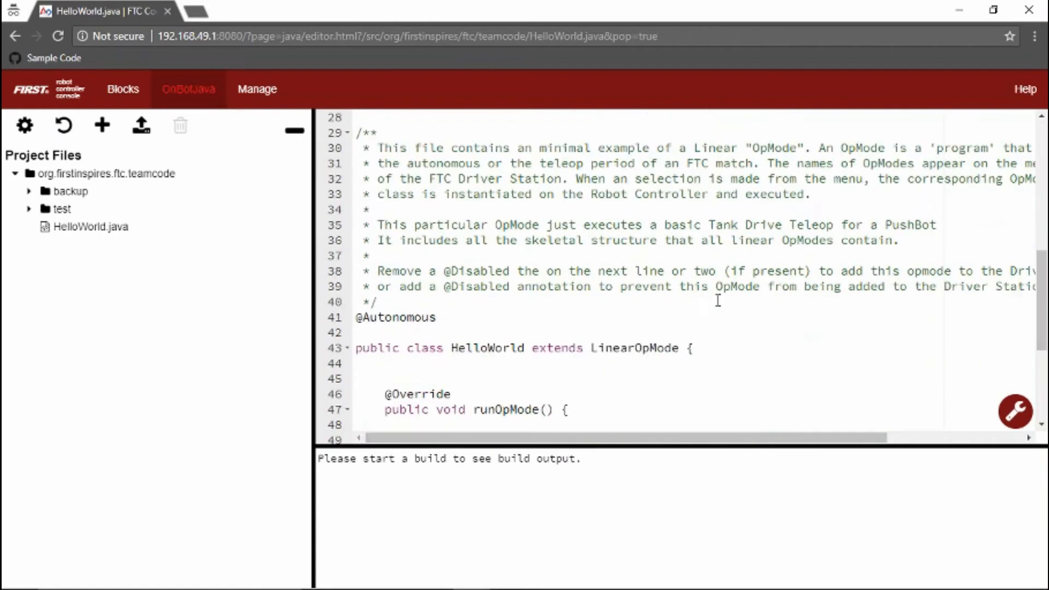
scroll(down, 3)
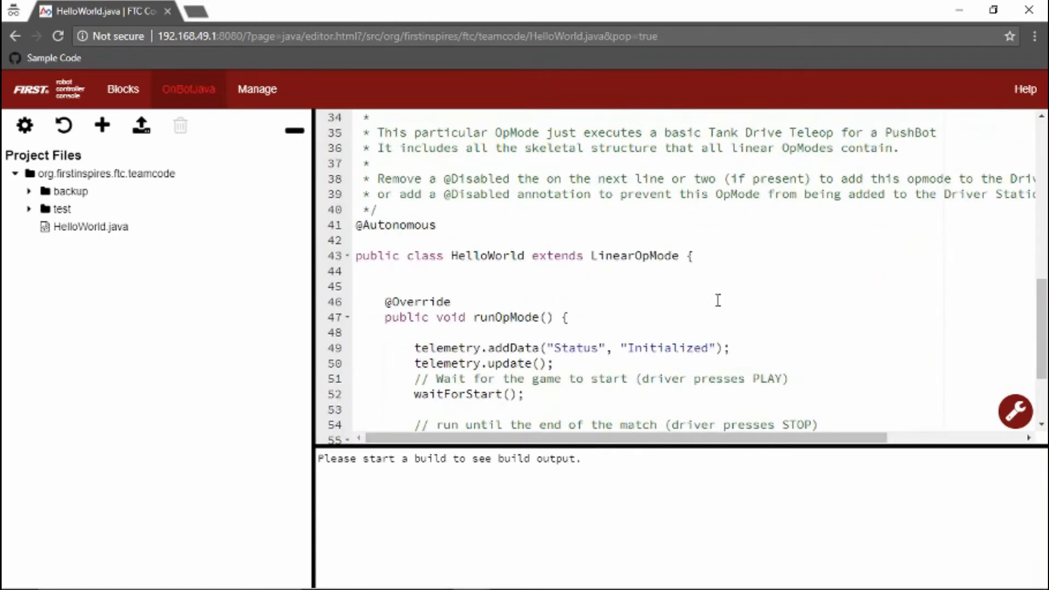
scroll(down, 3)
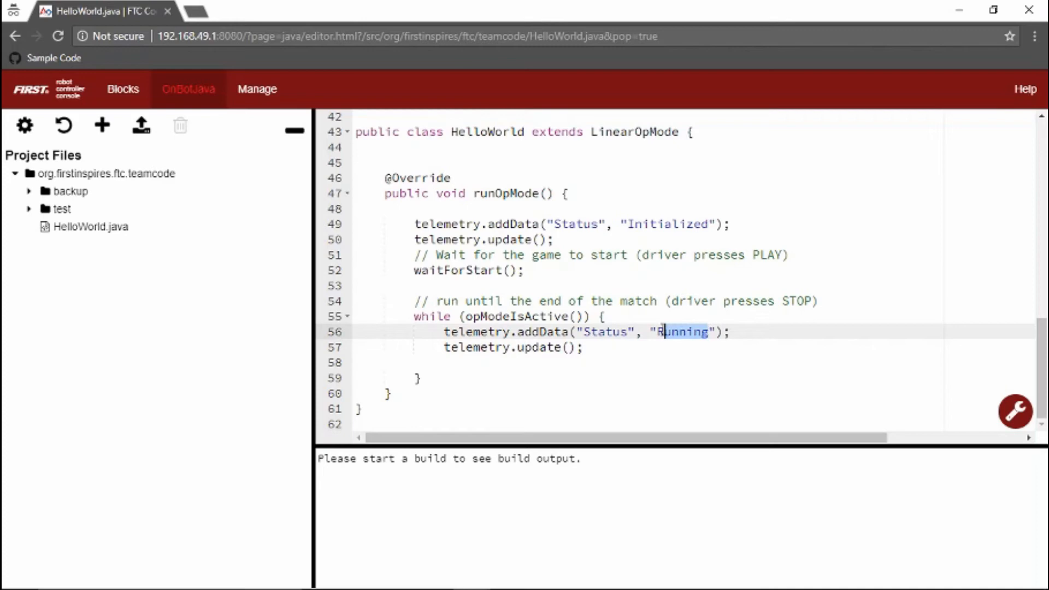
text(Tel)
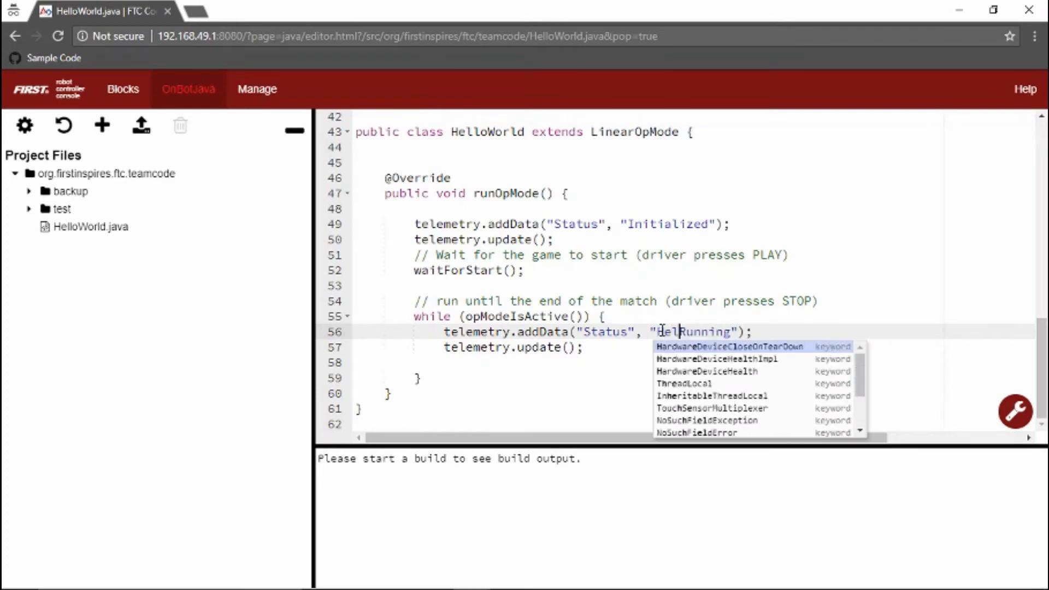
text(Hello from)
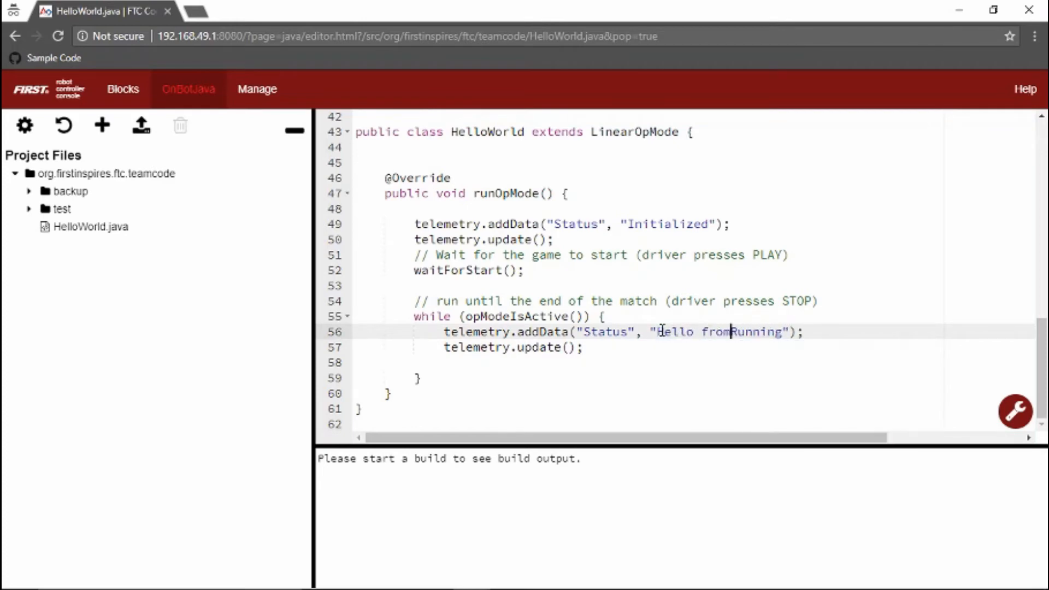
key(Backspace)
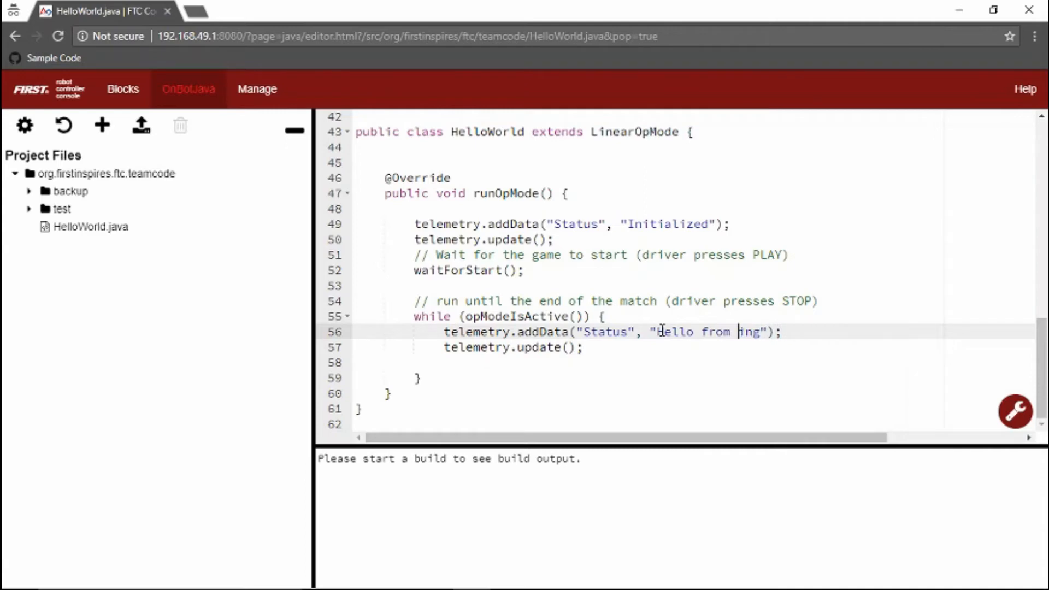
text(onBot)
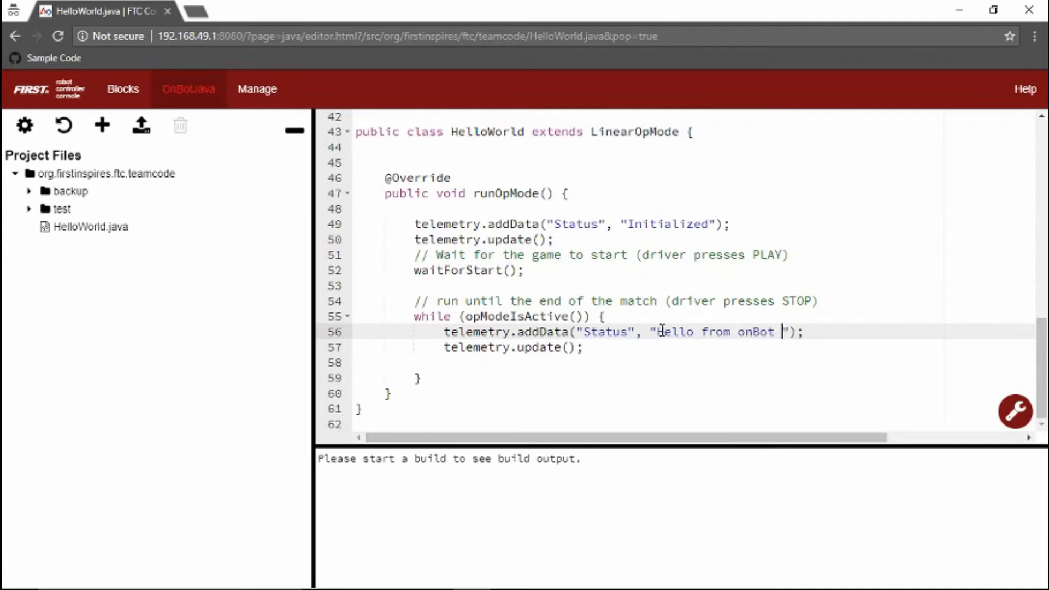
text(java)
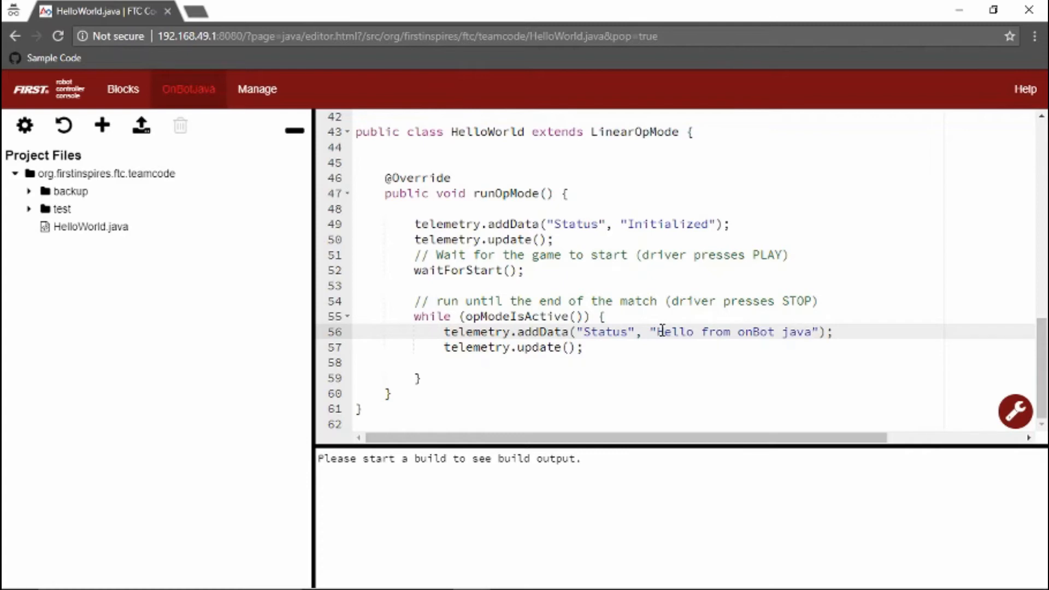
mouse_move(1015, 411)
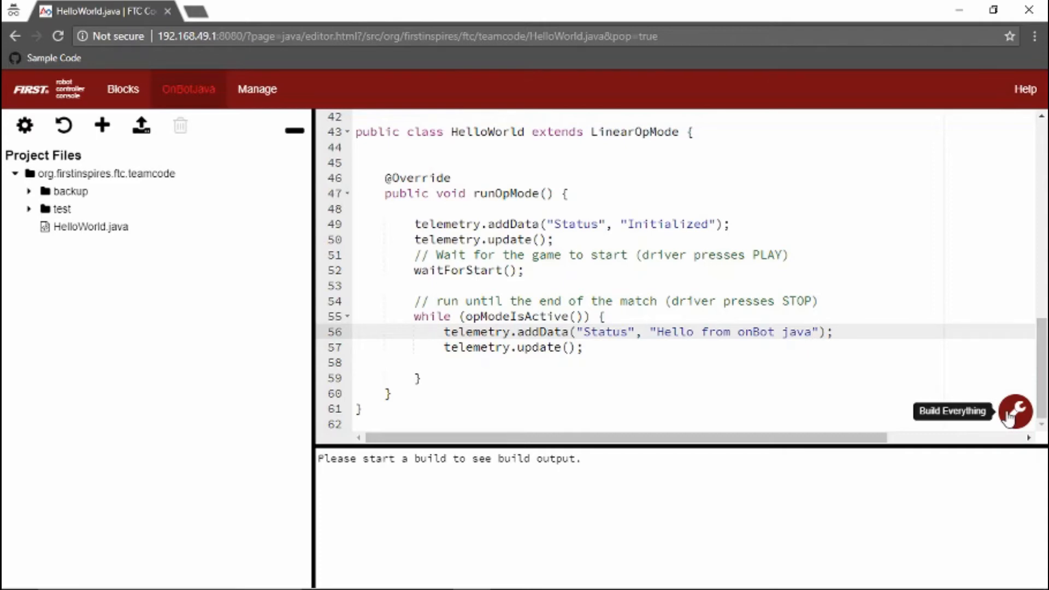
Build everything so HelloWorld.java compiles with Build succeeded.
click(1015, 411)
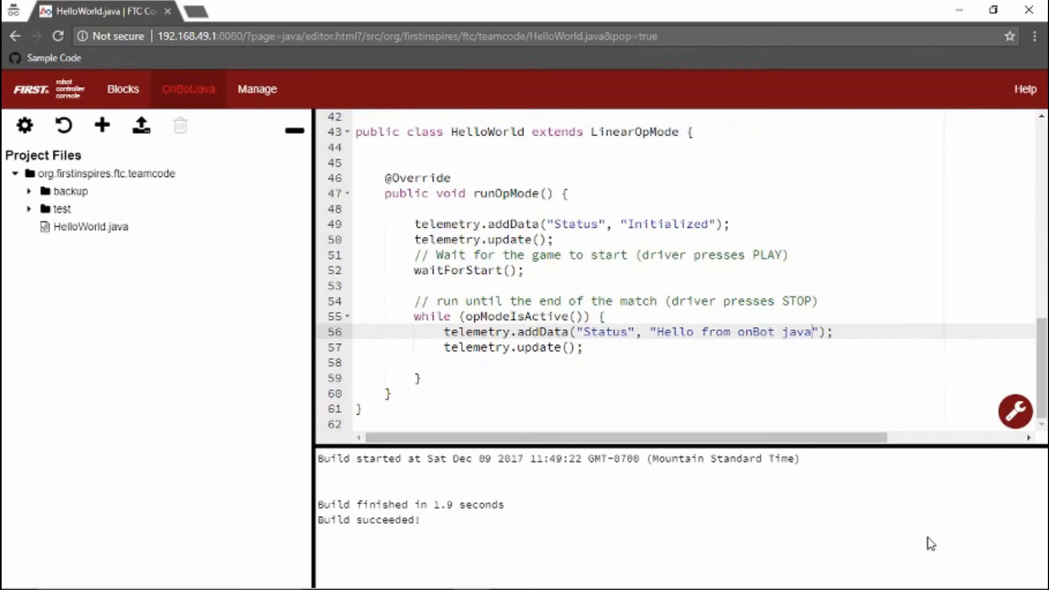
mouse_move(697, 528)
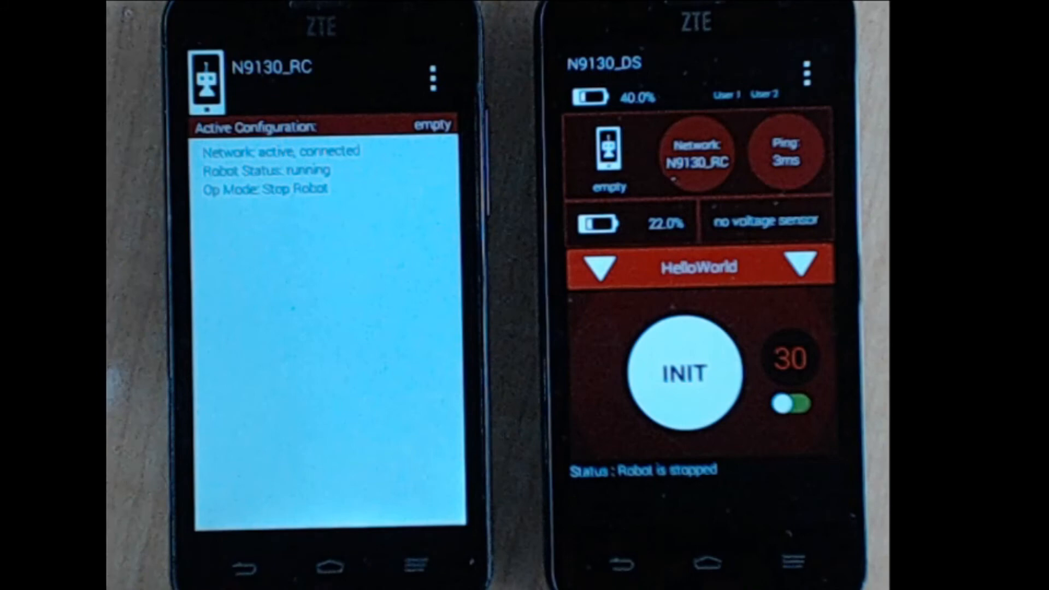
Select HelloWorld as the Autonomous OpMode on the driver station.
click(682, 373)
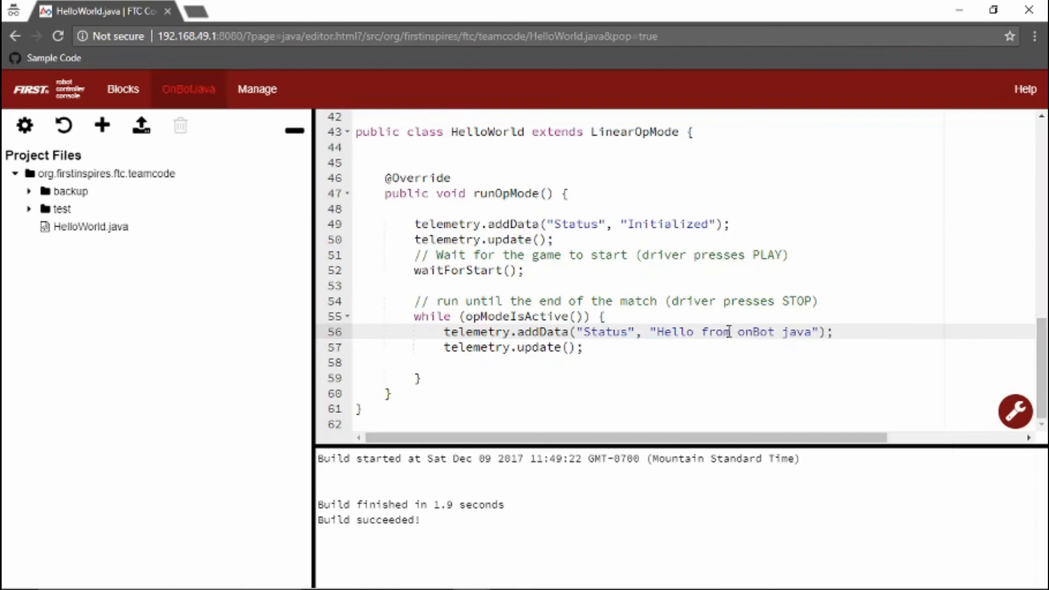
Change the line 56 telemetry string to "Hello from updated opMode".
text(updat)
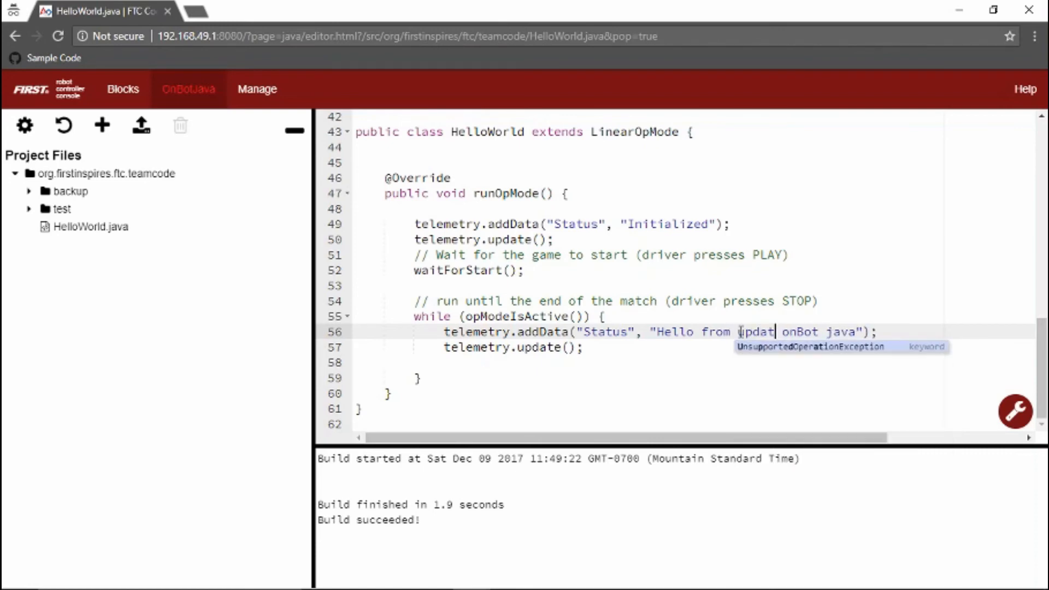
text(ed)
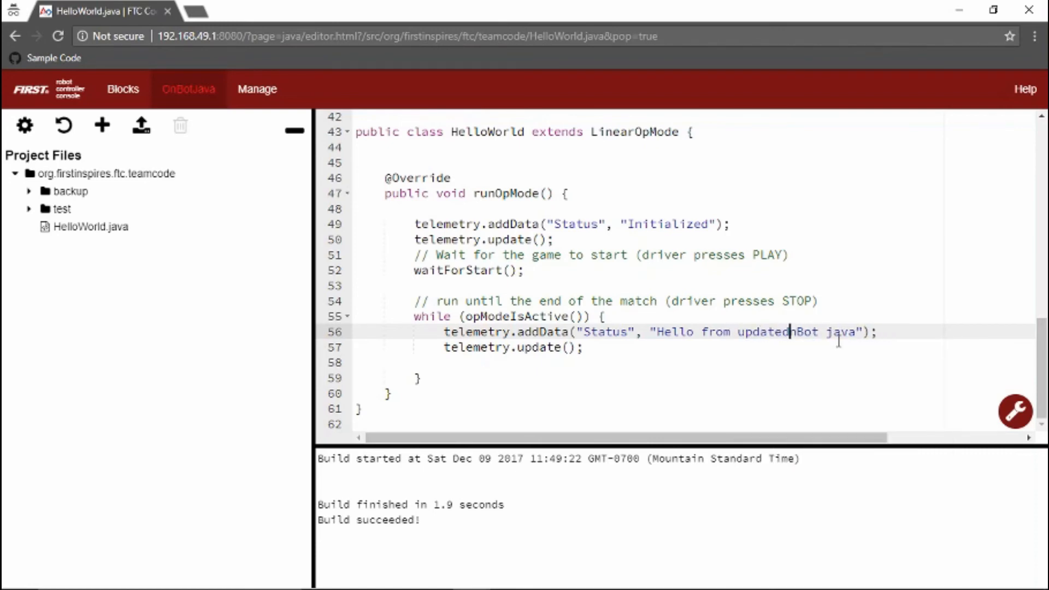
key(Backspace)
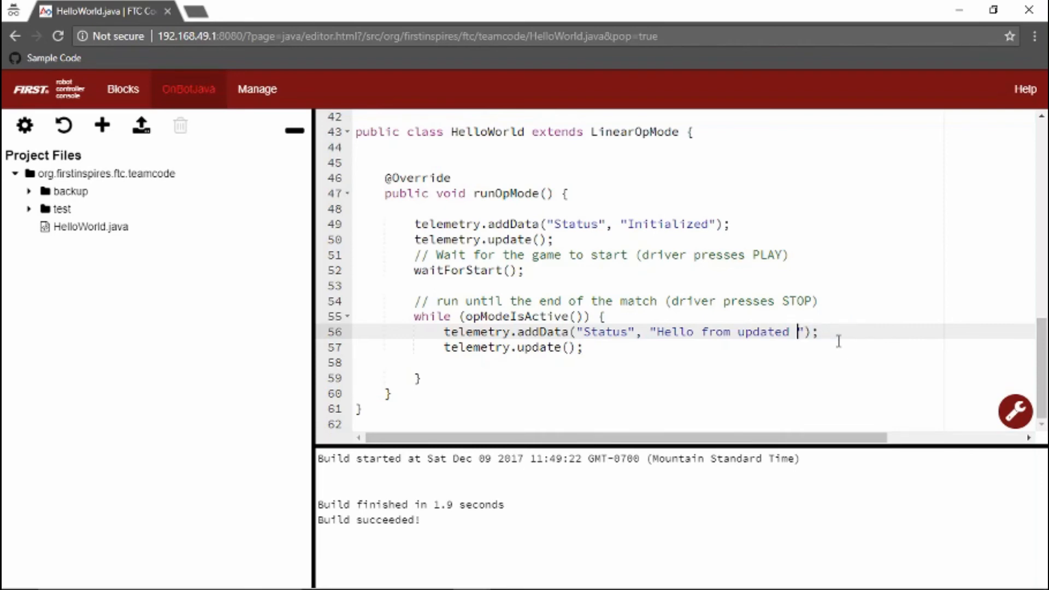
text(opMode)
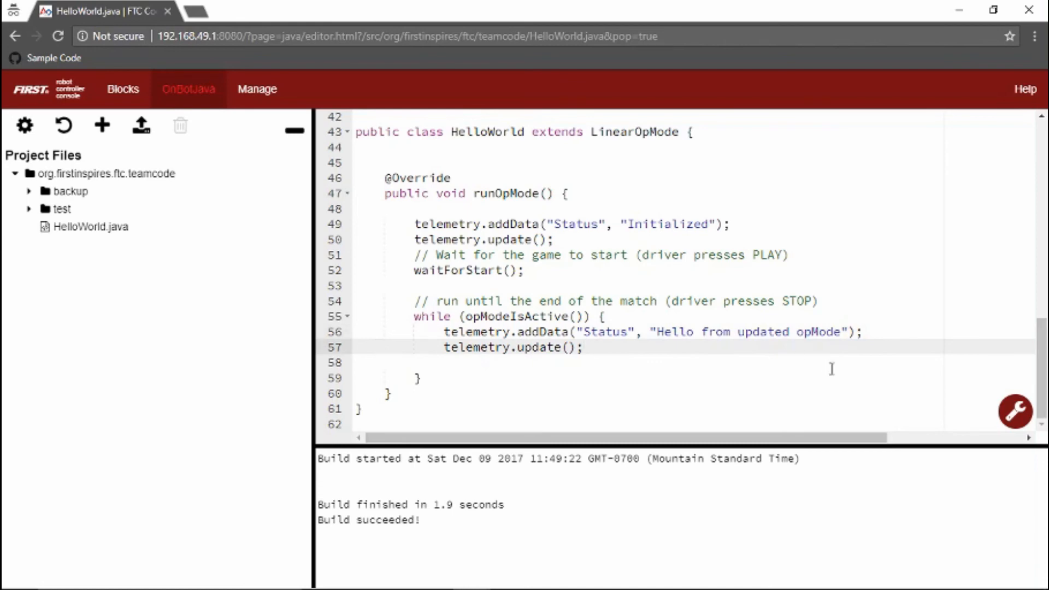
click(583, 346)
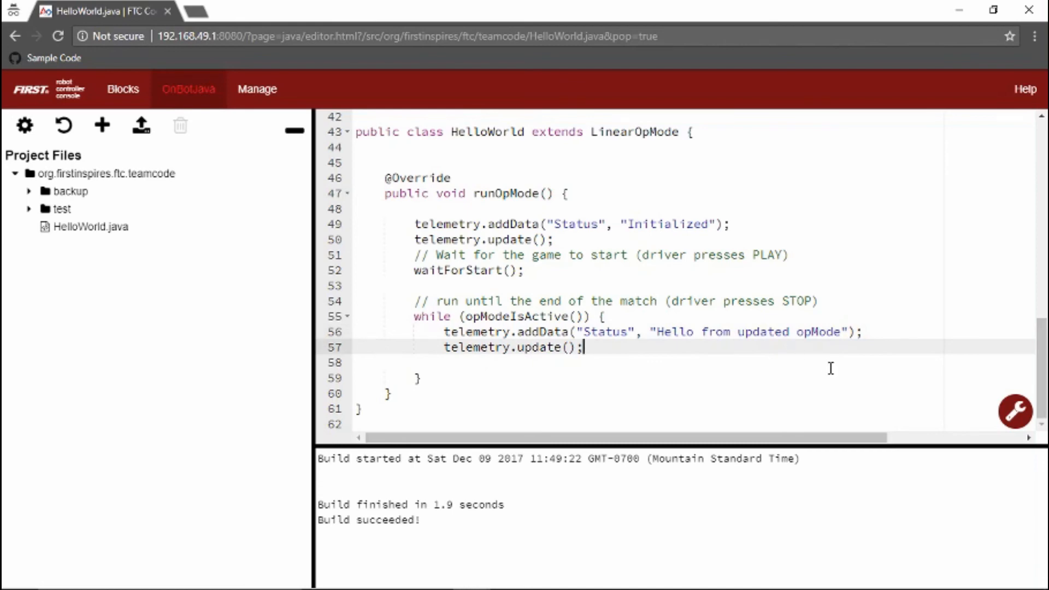
mouse_move(1015, 411)
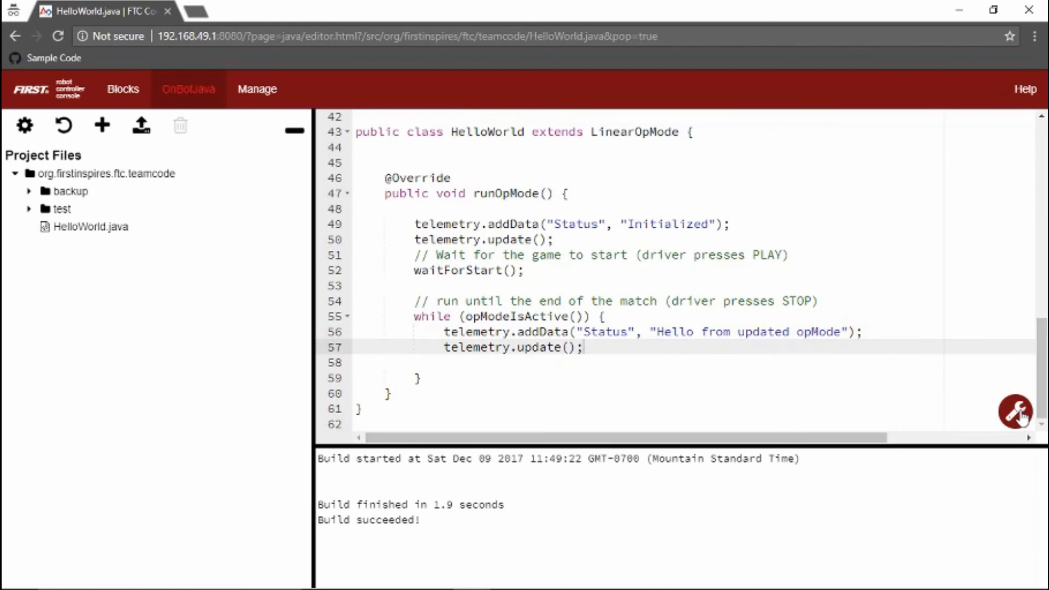